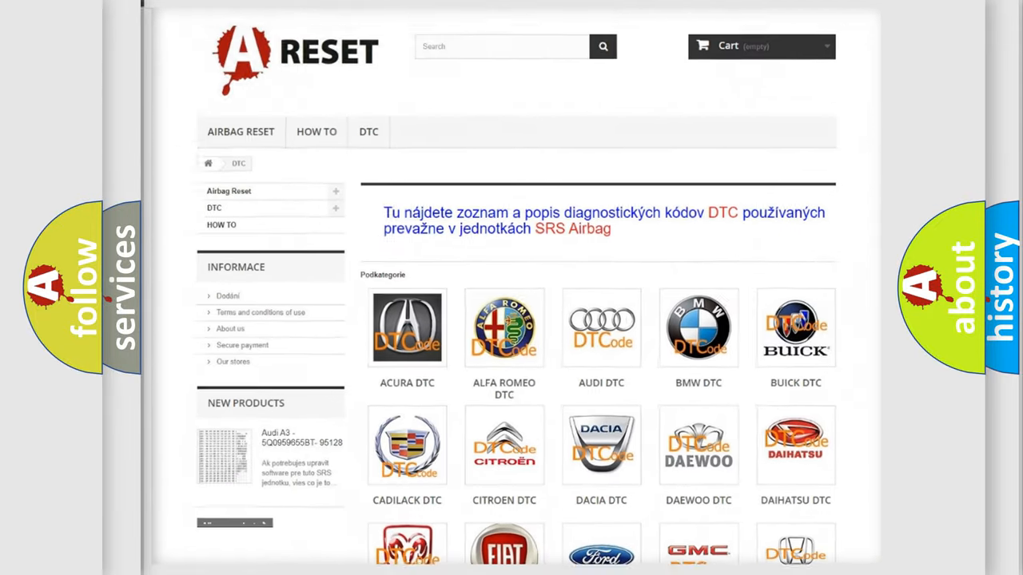
{"action": "scroll", "scroll_direction": "down", "scroll_amount": 3}
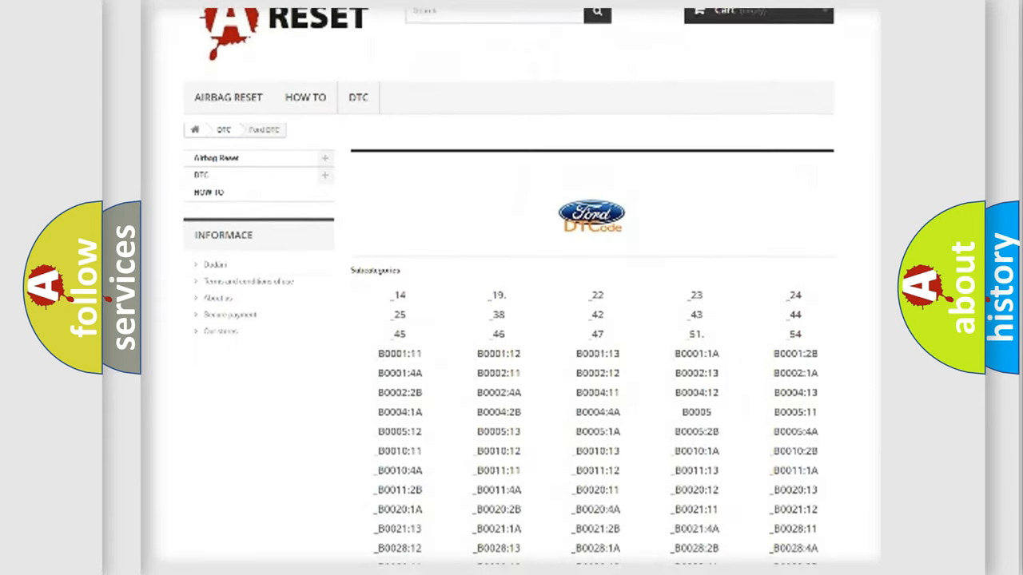
{"action": "scroll", "scroll_direction": "down", "scroll_amount": 3}
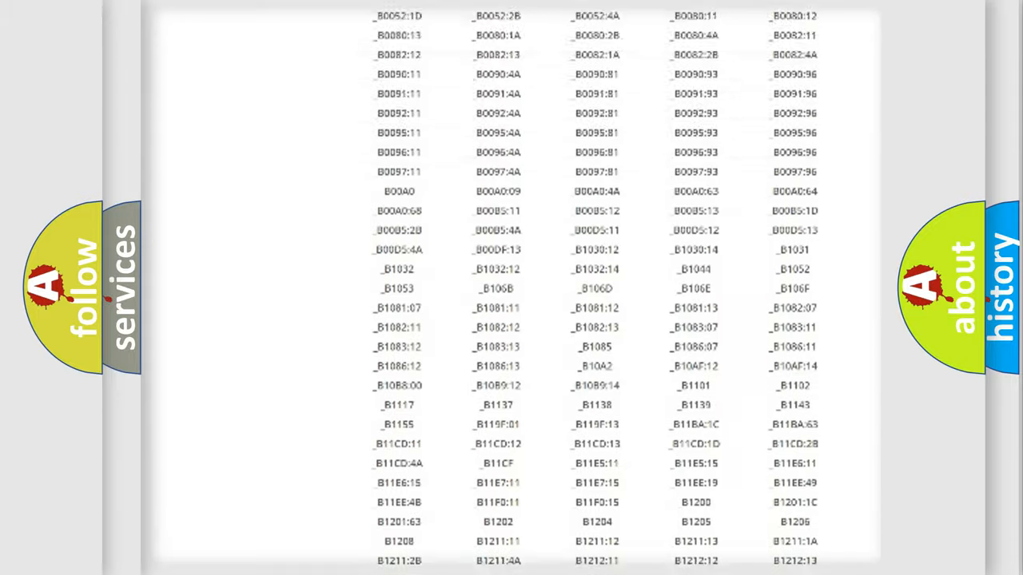
{"action": "scroll", "scroll_direction": "up", "scroll_amount": 3}
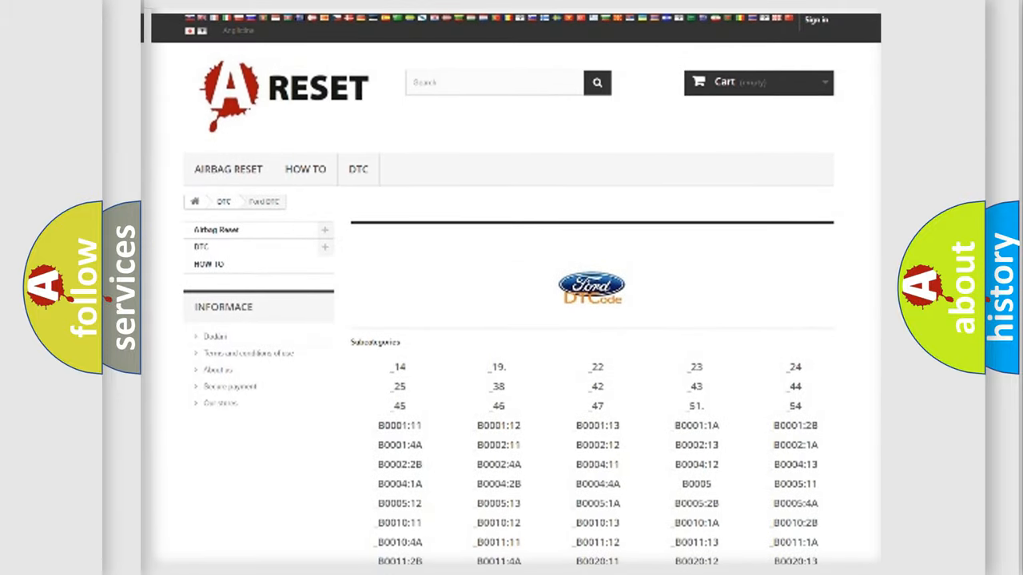